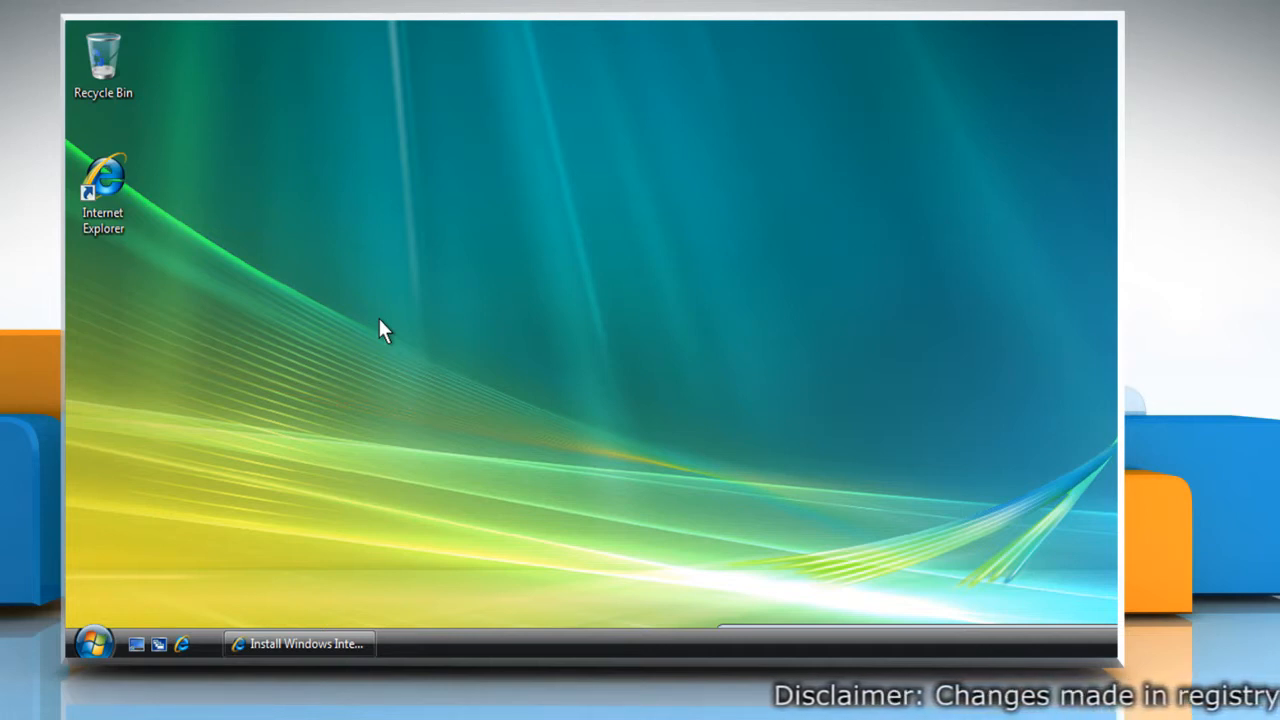
pyautogui.moveTo(96, 644)
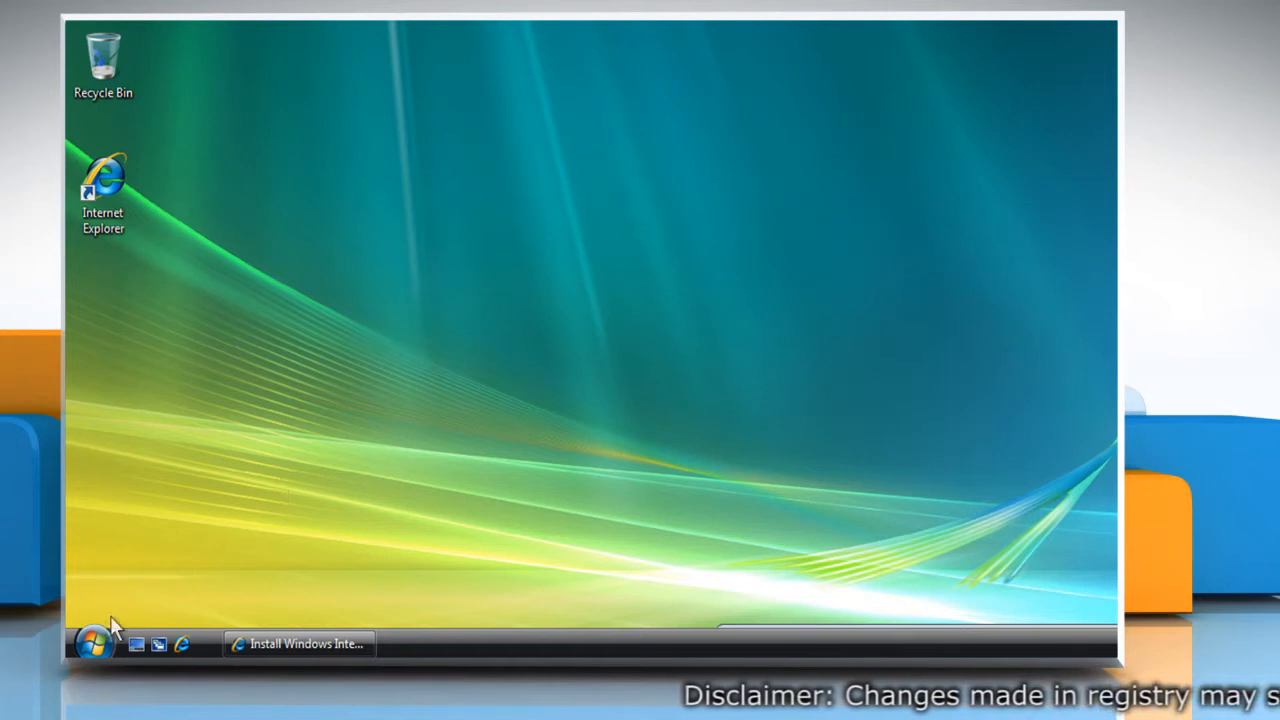
# Step: Launch Command Prompt by searching 'cmd' from the Start menu
pyautogui.click(92, 644)
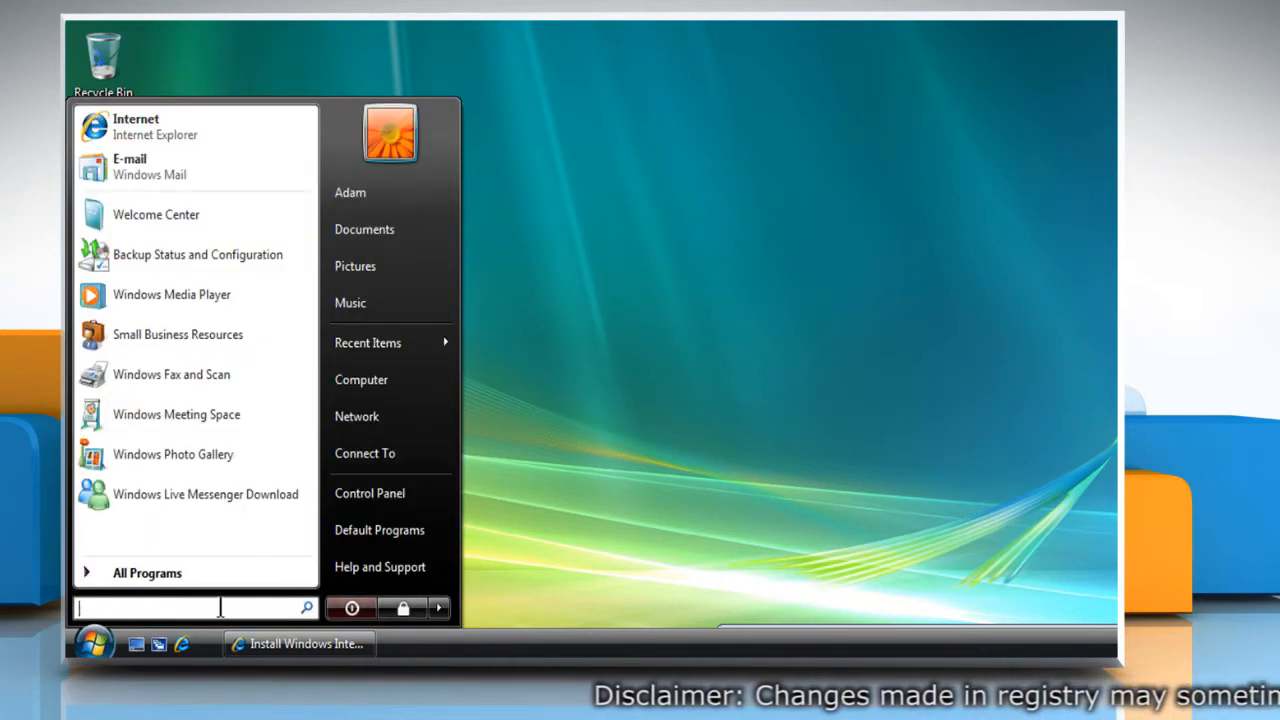
pyautogui.write('cmd')
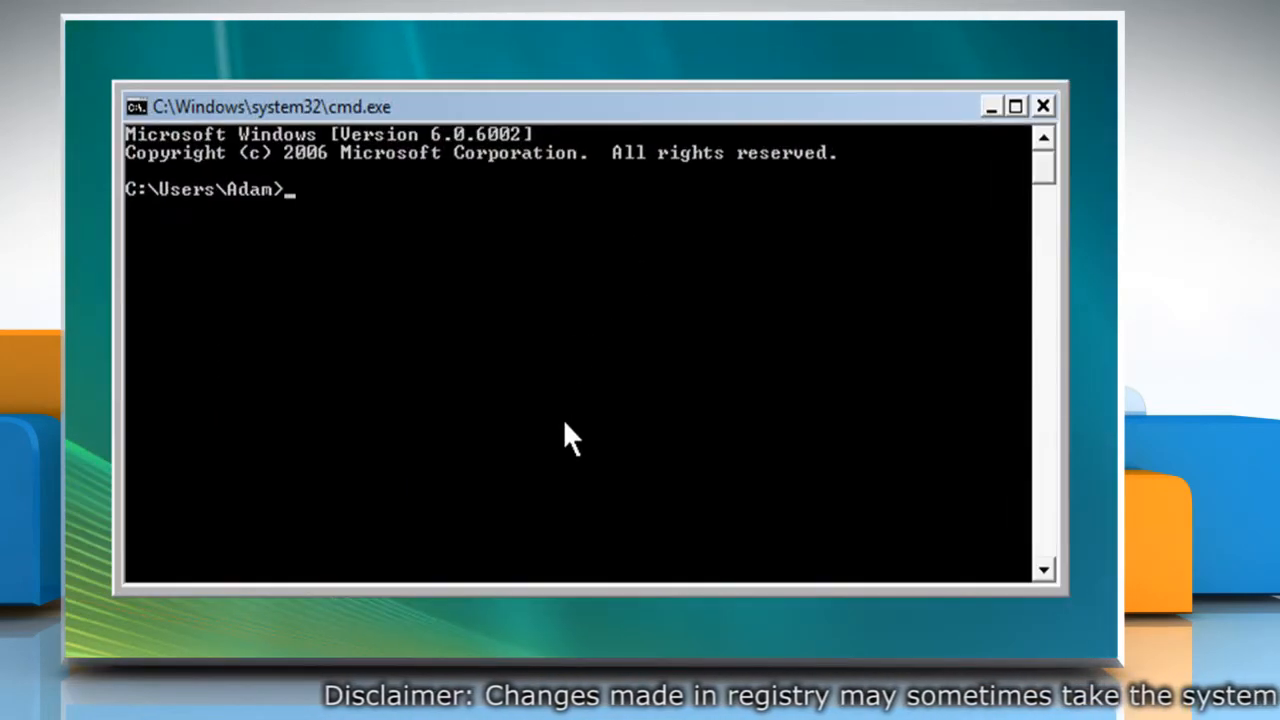
# Step: Run ipconfig /all to list all adapter details, then close the prompt window
pyautogui.write('ipc')
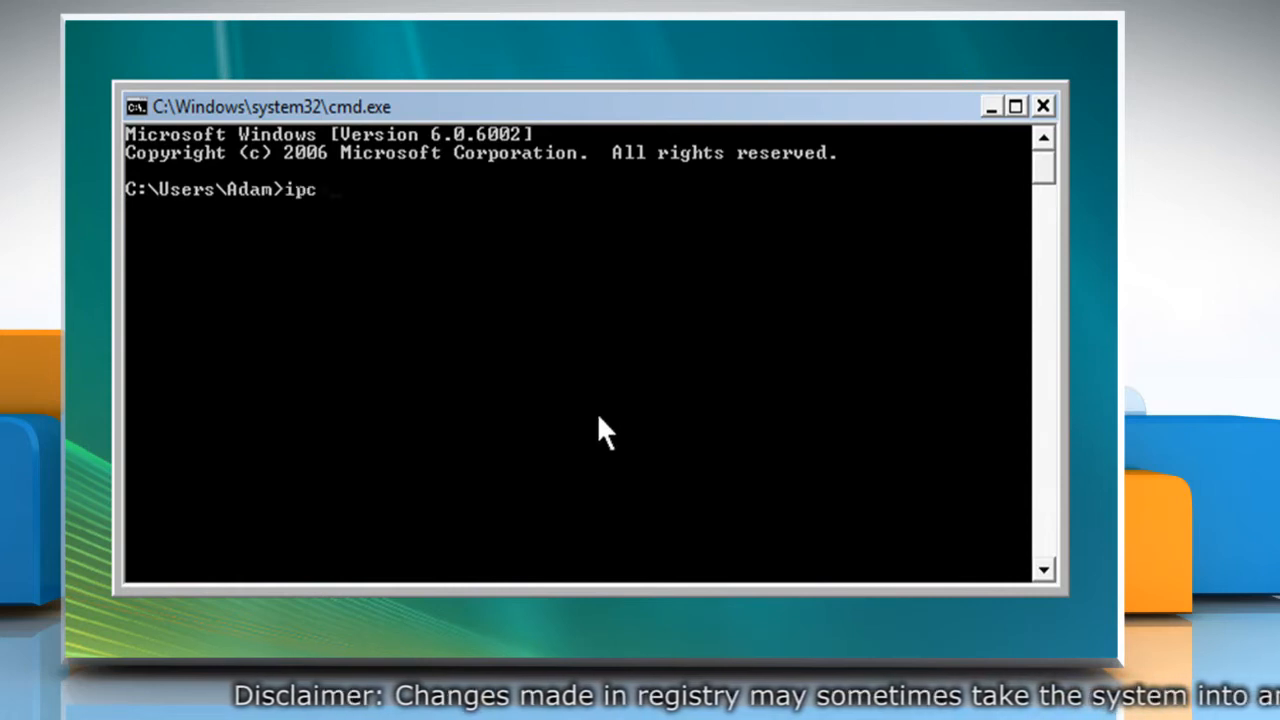
pyautogui.write('onfig')
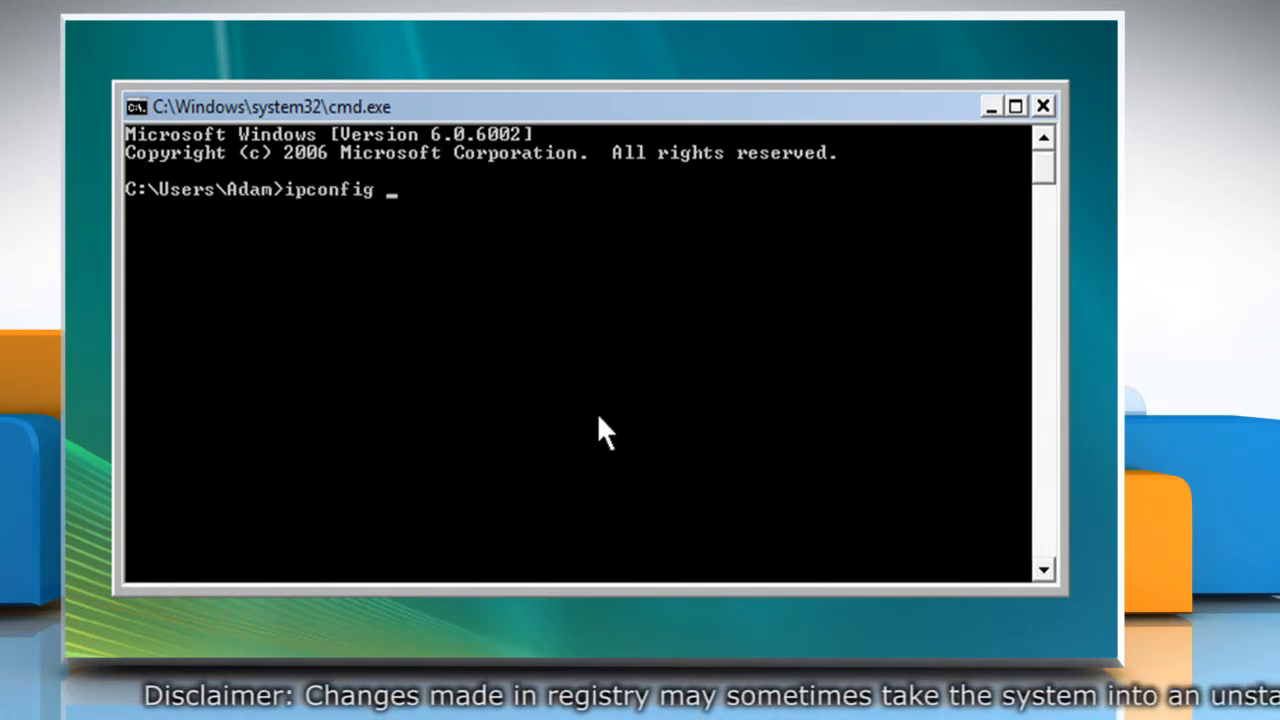
pyautogui.write('/all')
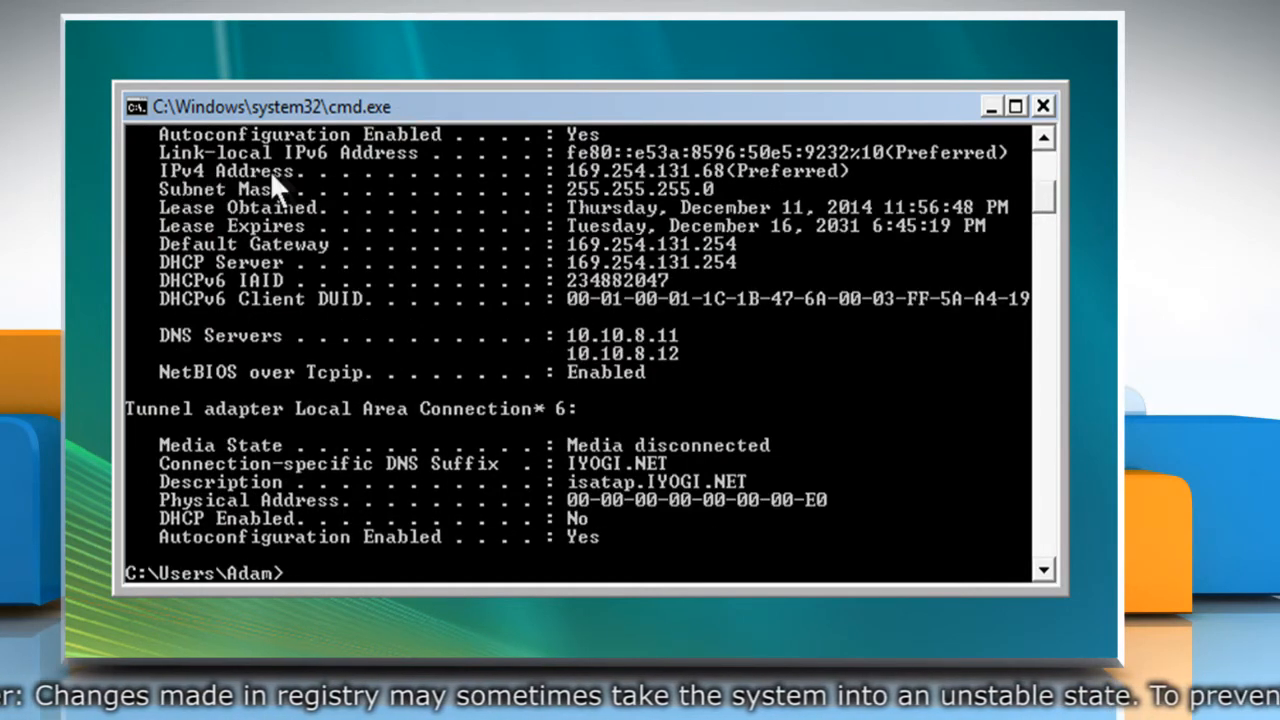
pyautogui.moveTo(890, 190)
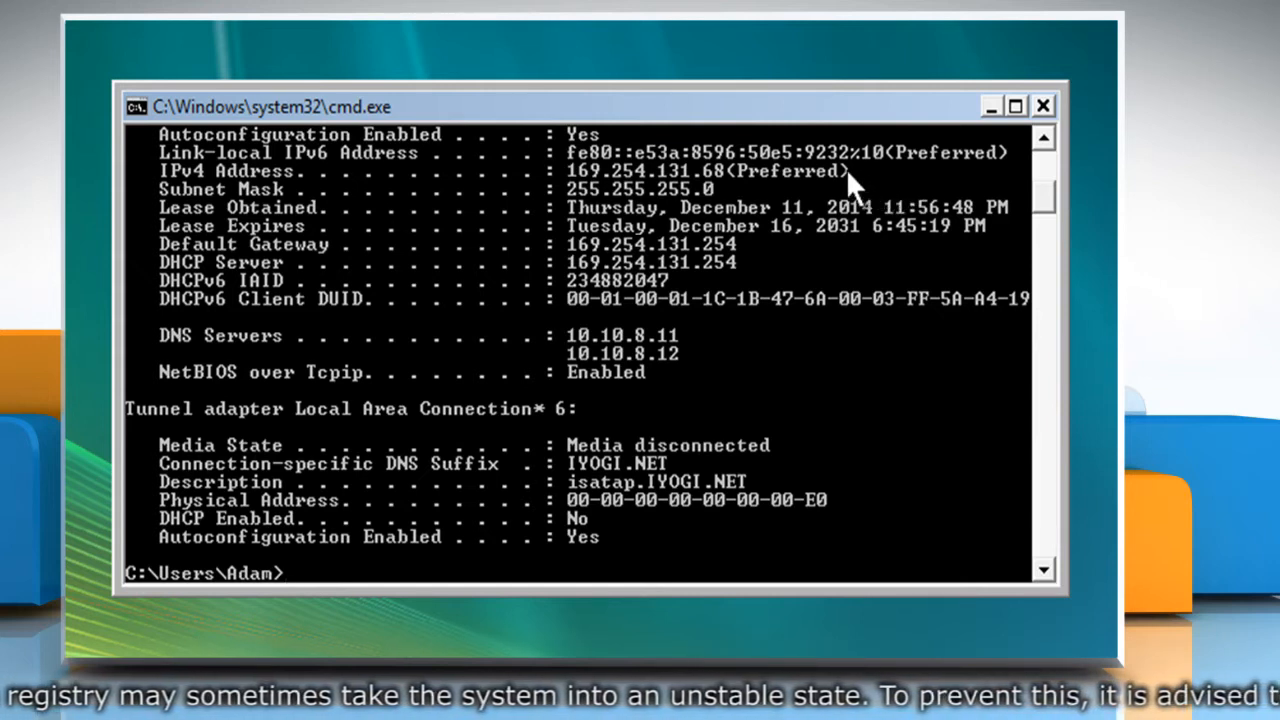
pyautogui.click(1044, 104)
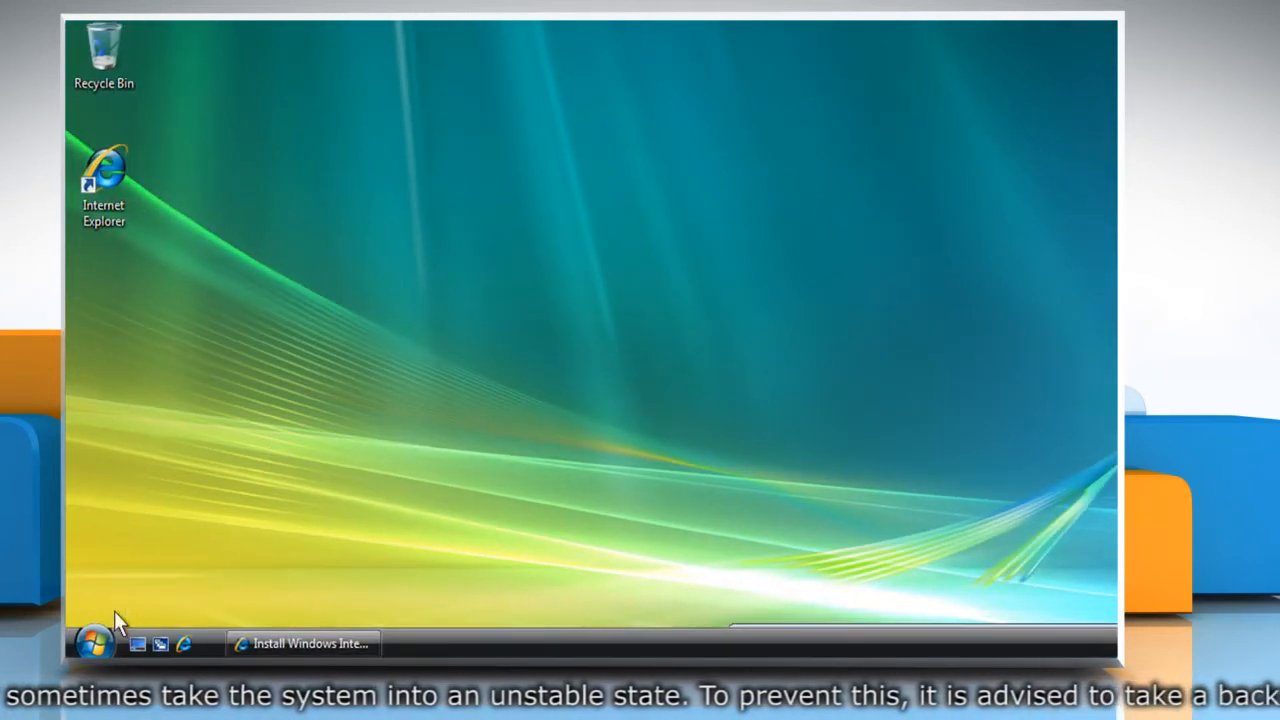
# Step: Launch Registry Editor via Start search 'regedit' and allow it through User Account Control
pyautogui.click(96, 644)
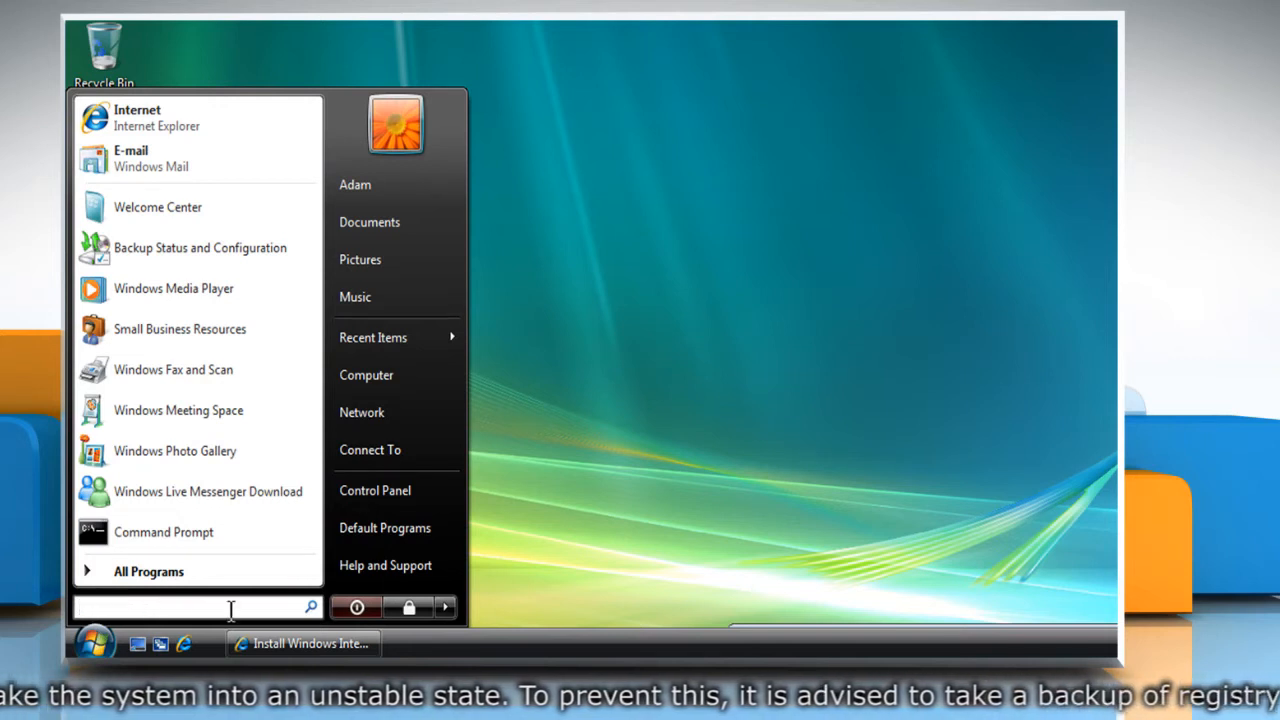
pyautogui.write('Regedi')
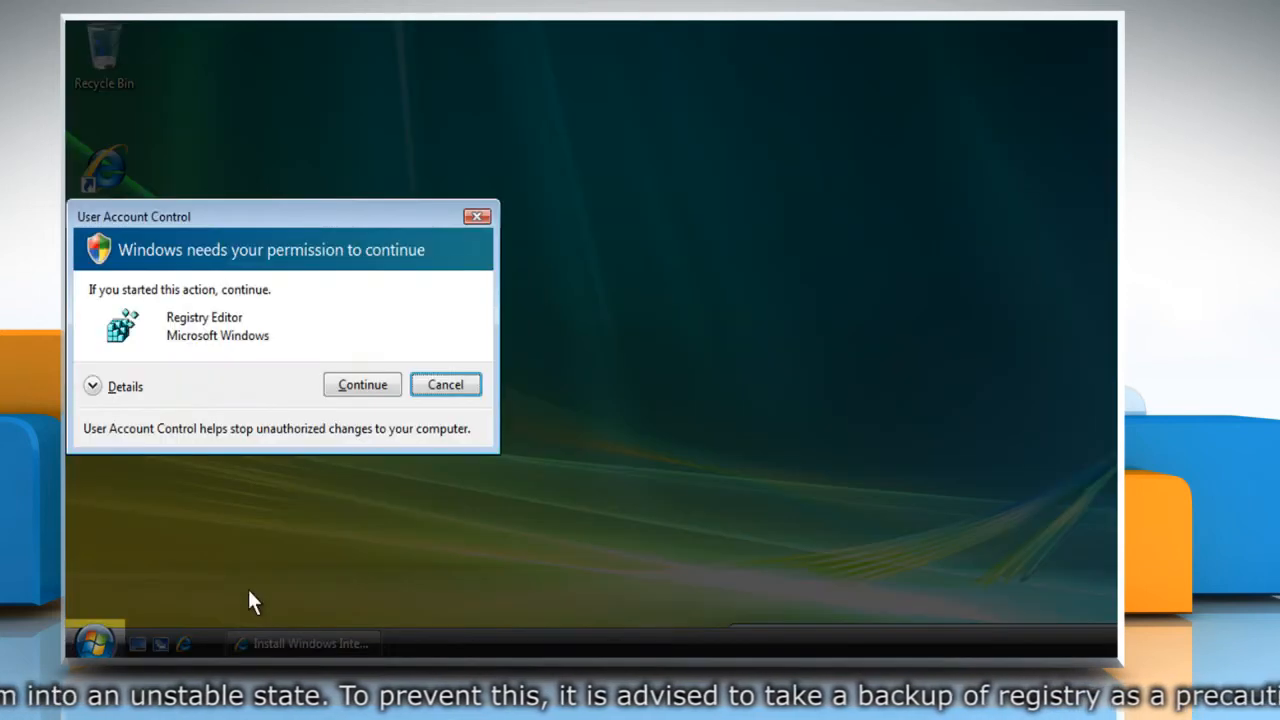
pyautogui.moveTo(362, 384)
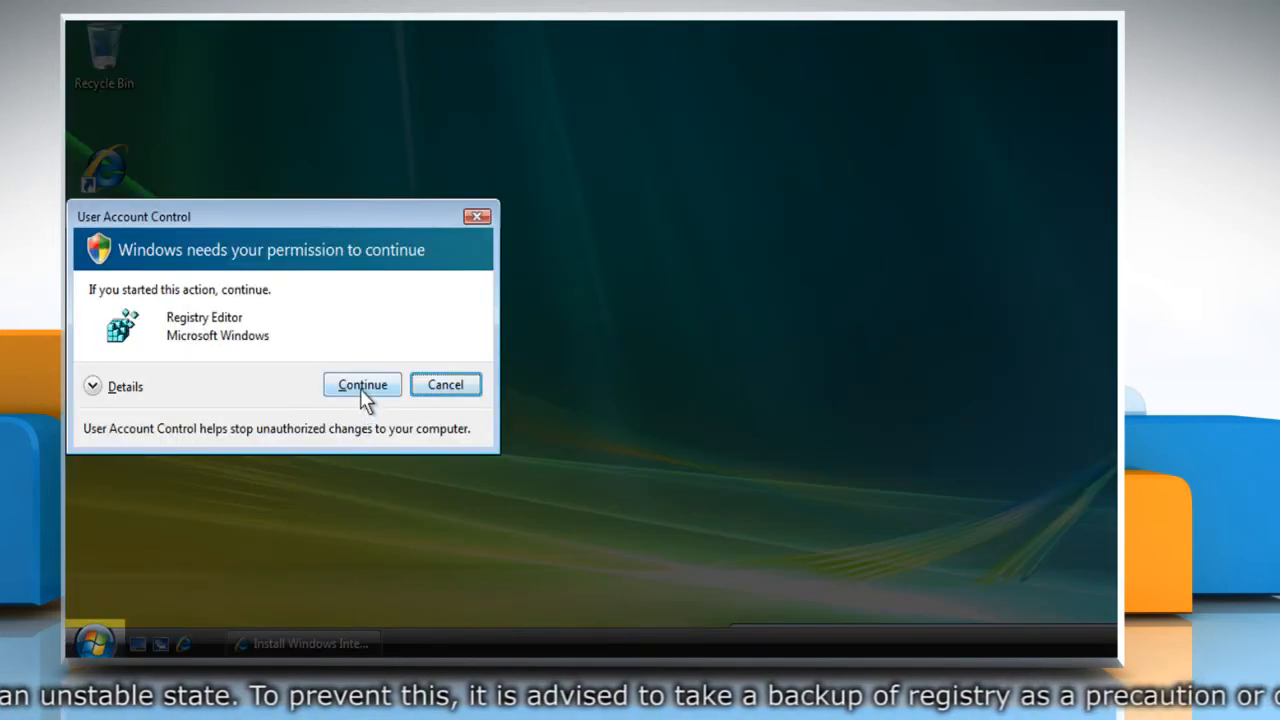
pyautogui.click(362, 384)
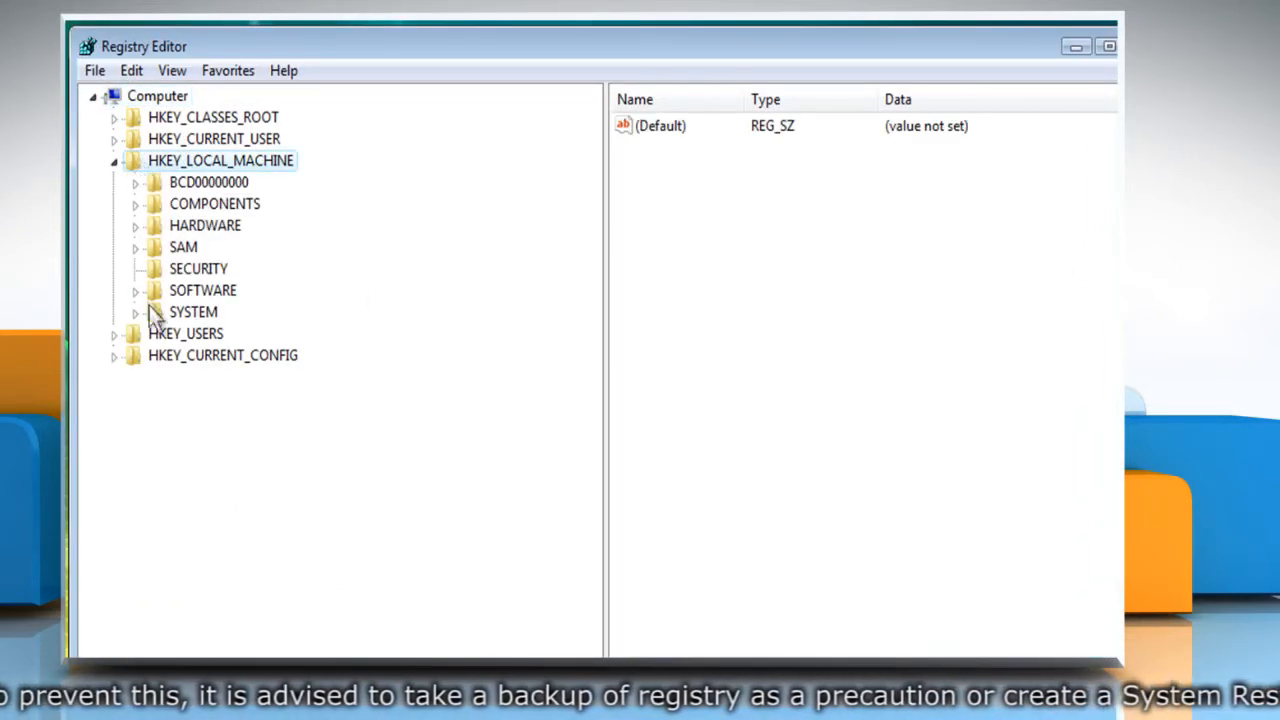
# Step: Navigate to SYSTEM\...\Tcpip\Parameters\Interfaces and select the first interface GUID key
pyautogui.click(134, 312)
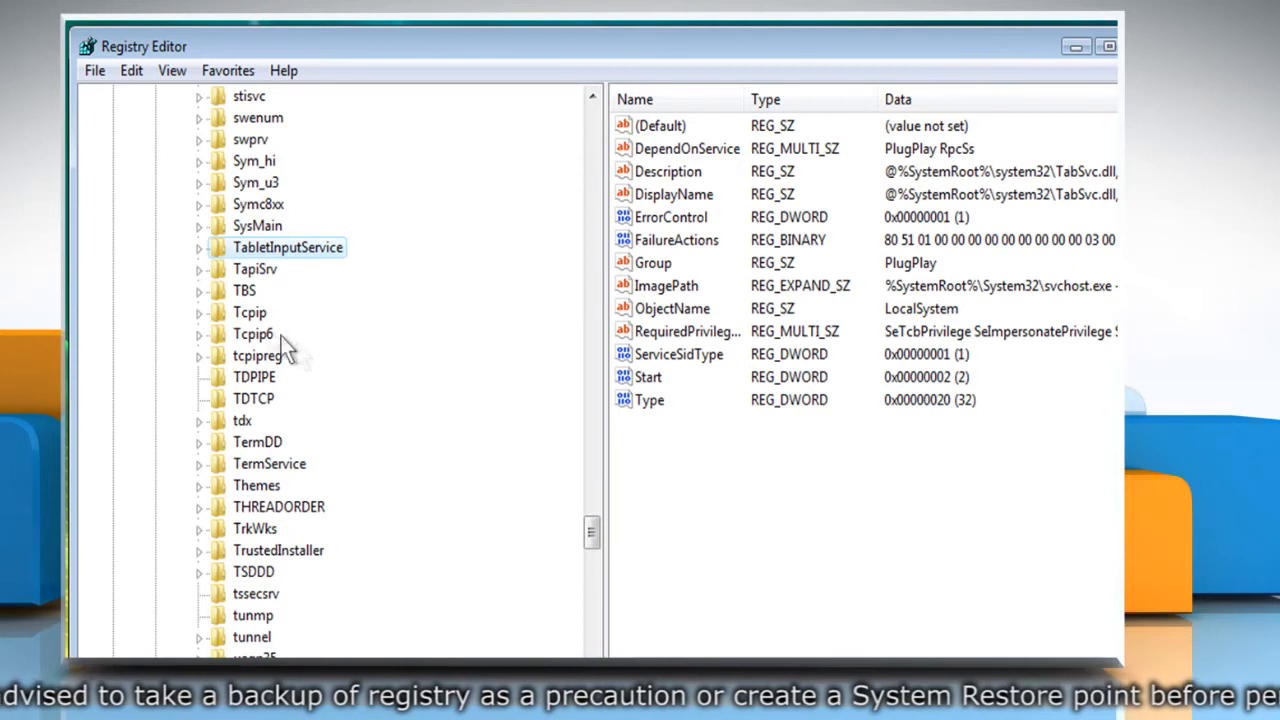
pyautogui.click(250, 312)
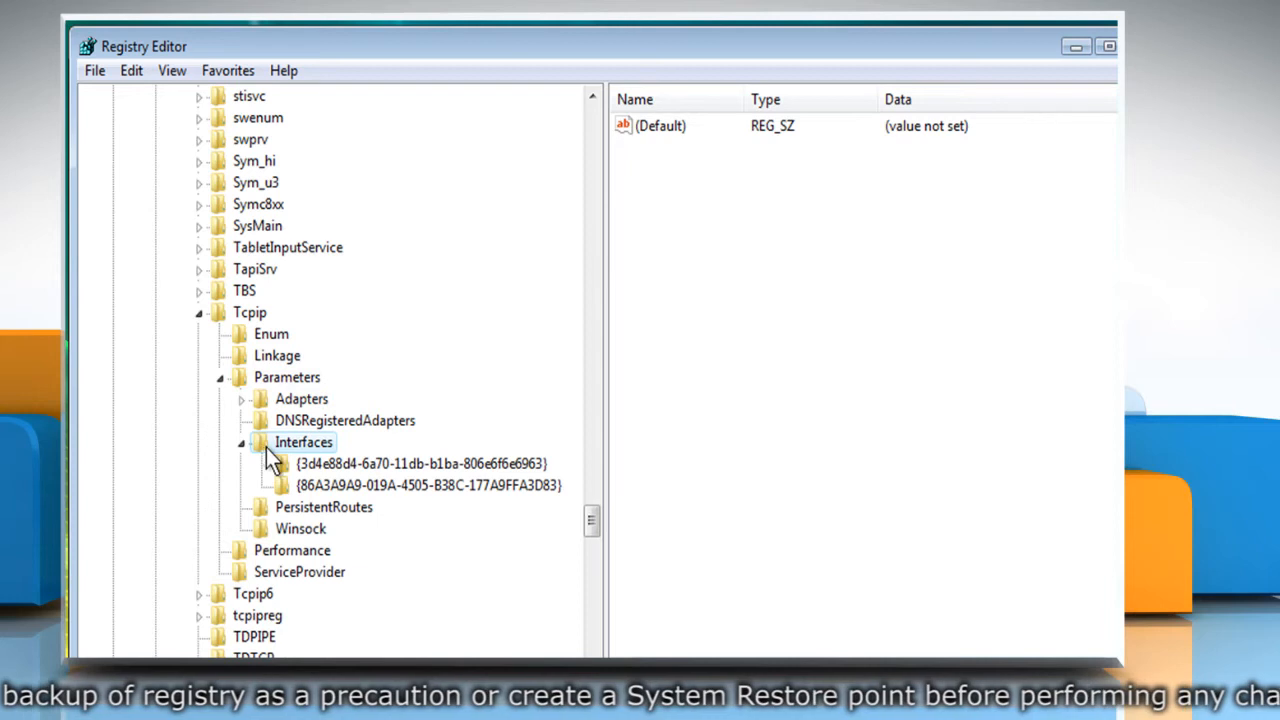
pyautogui.moveTo(344, 480)
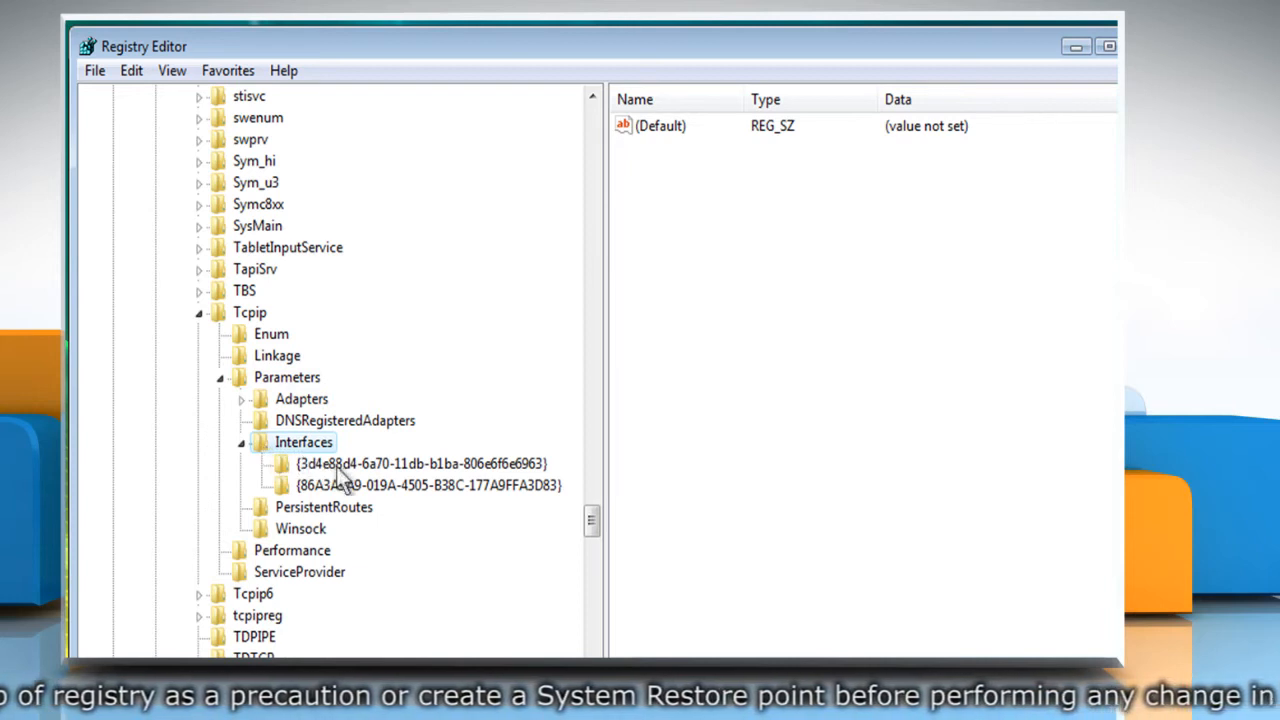
pyautogui.click(420, 464)
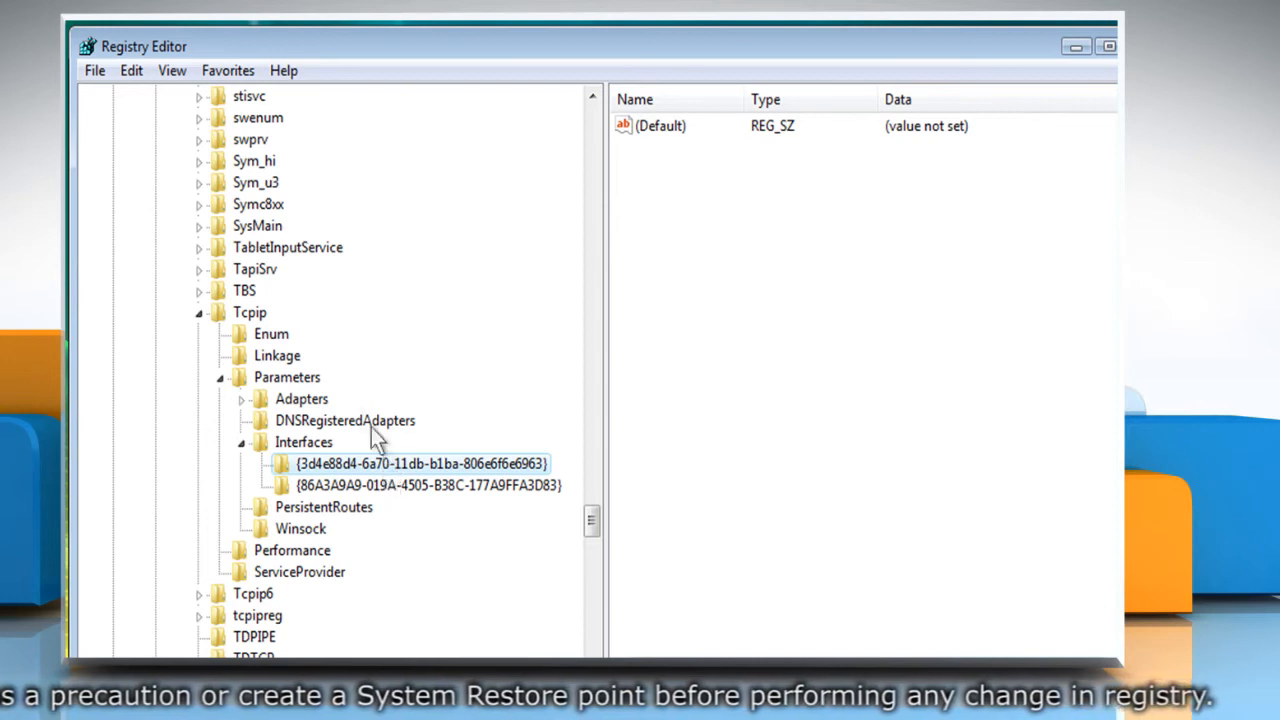
# Step: Create a new DWORD (32-bit) value named DhcpConnEnableBcastFlagToggle under the interface key
pyautogui.click(132, 70)
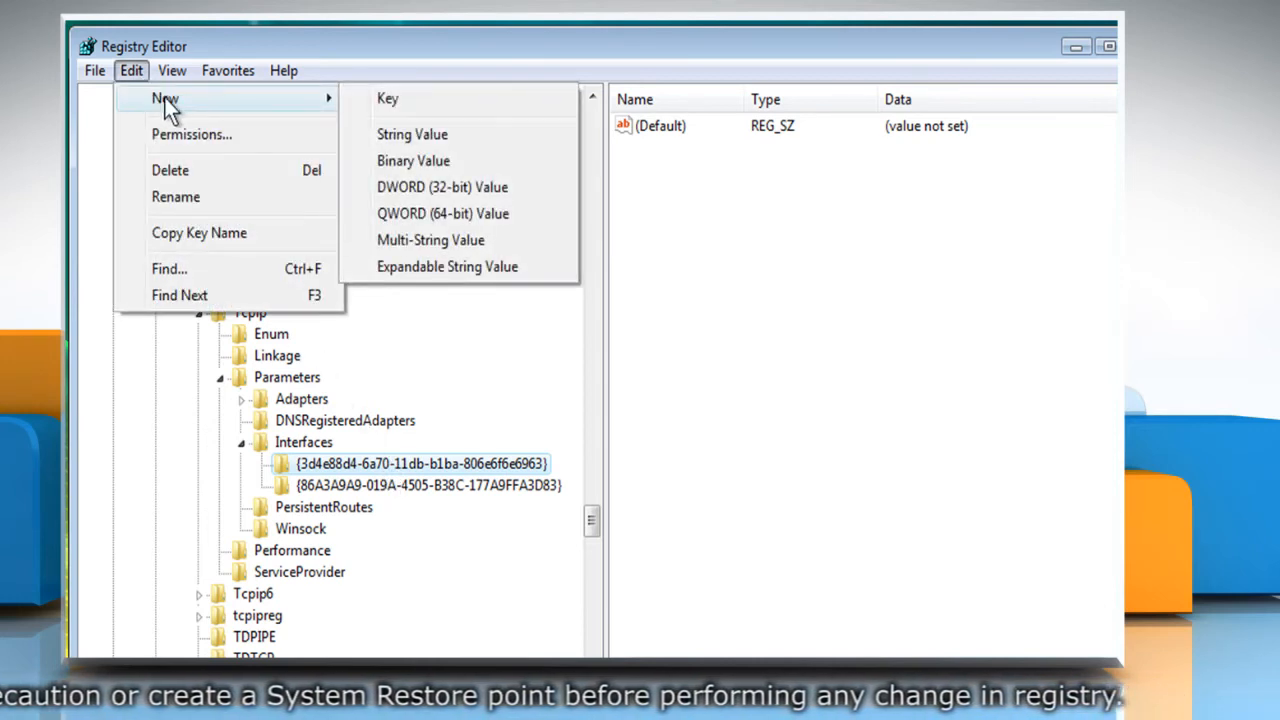
pyautogui.moveTo(442, 188)
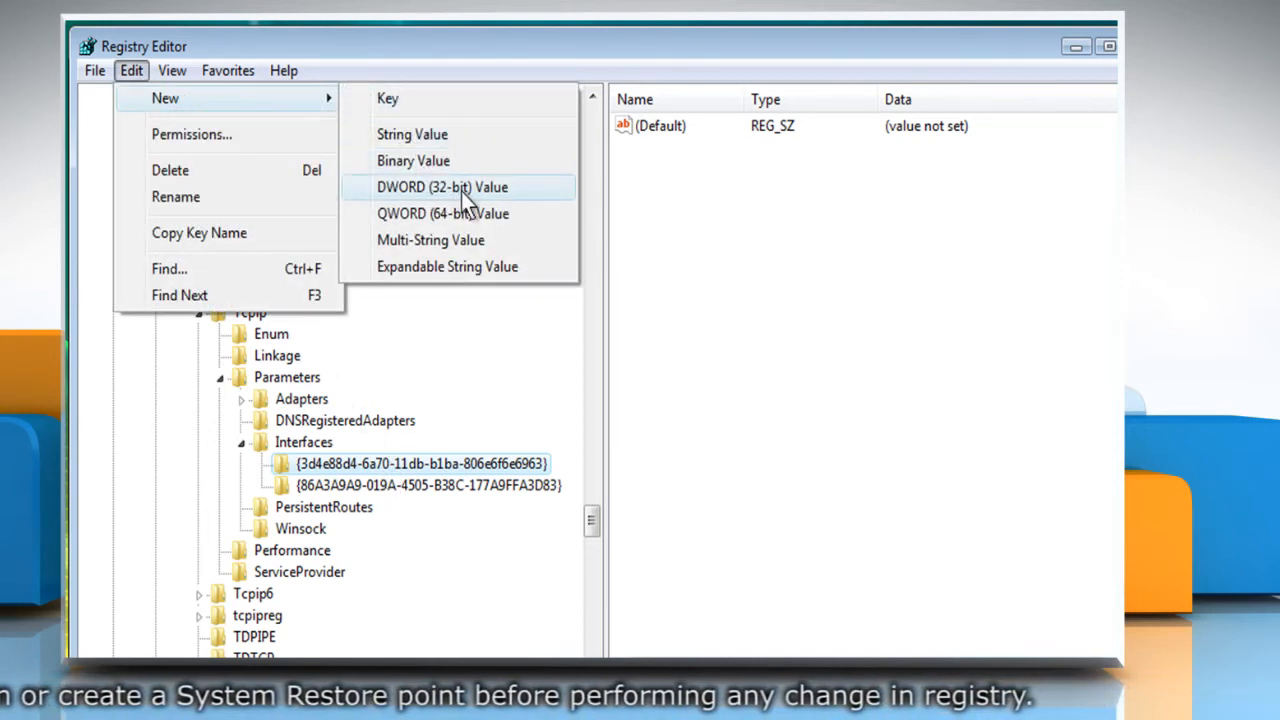
pyautogui.click(442, 188)
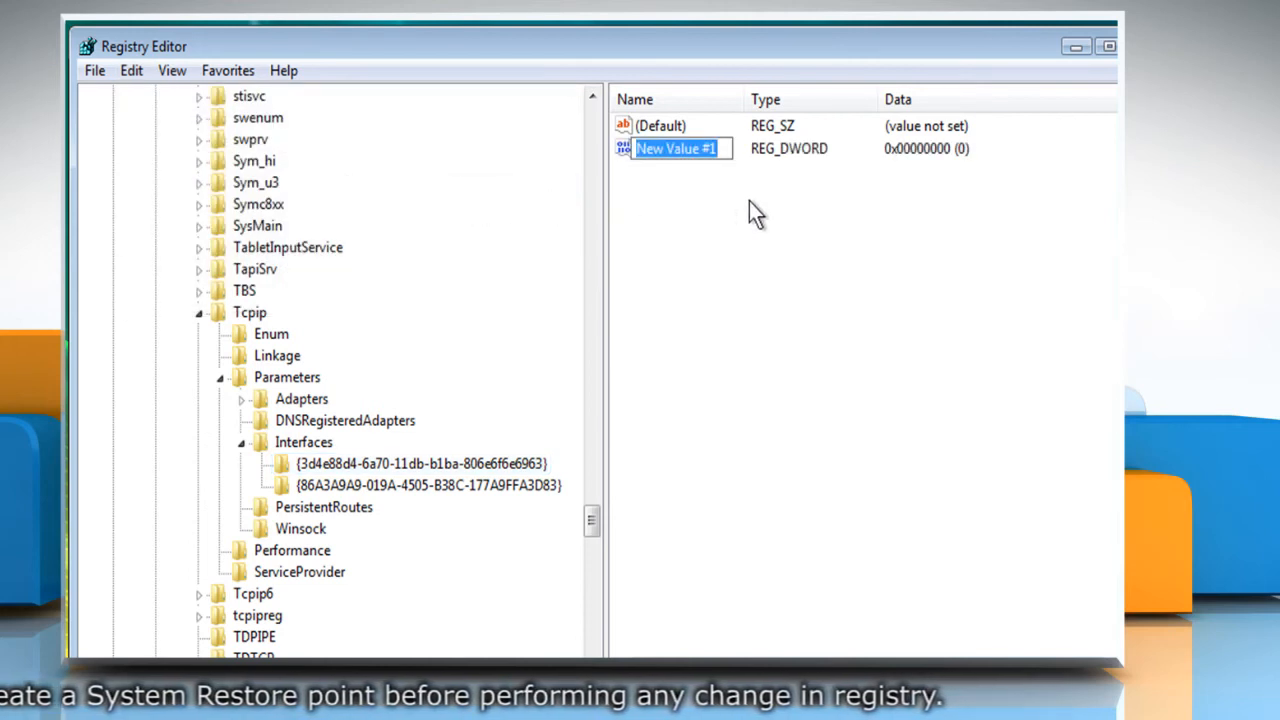
pyautogui.write('Dhcp')
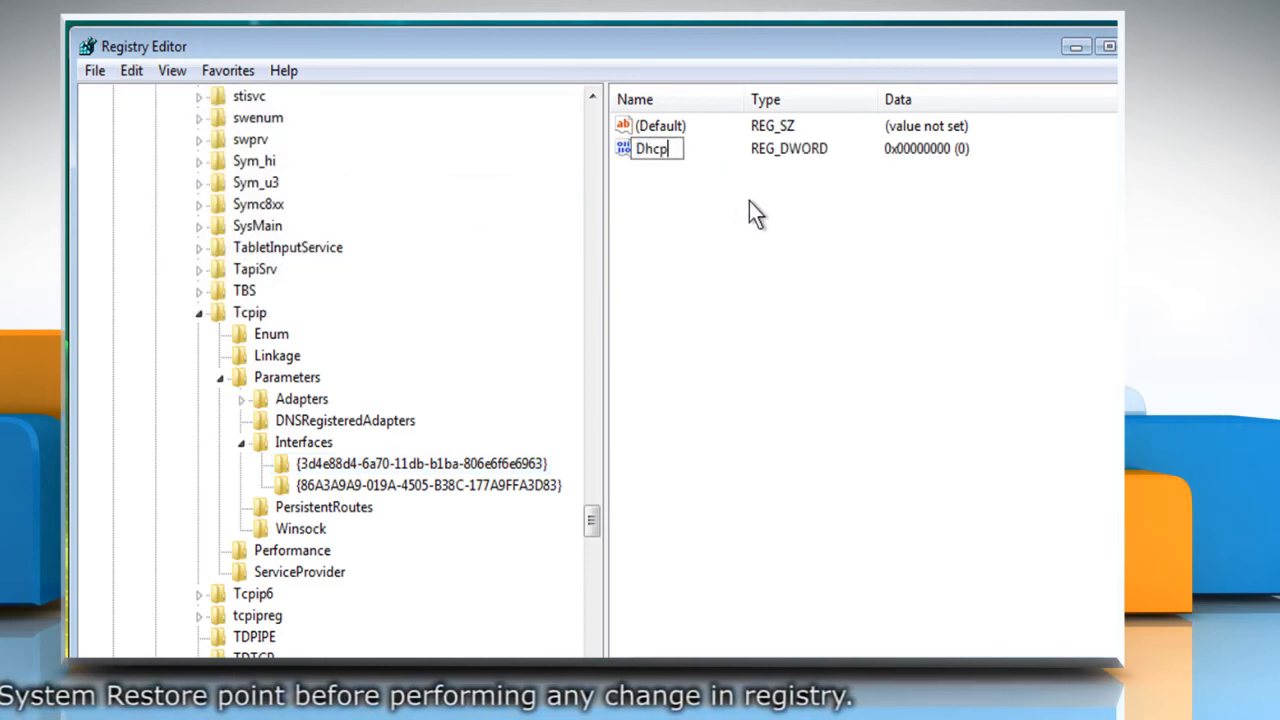
pyautogui.write('Conn')
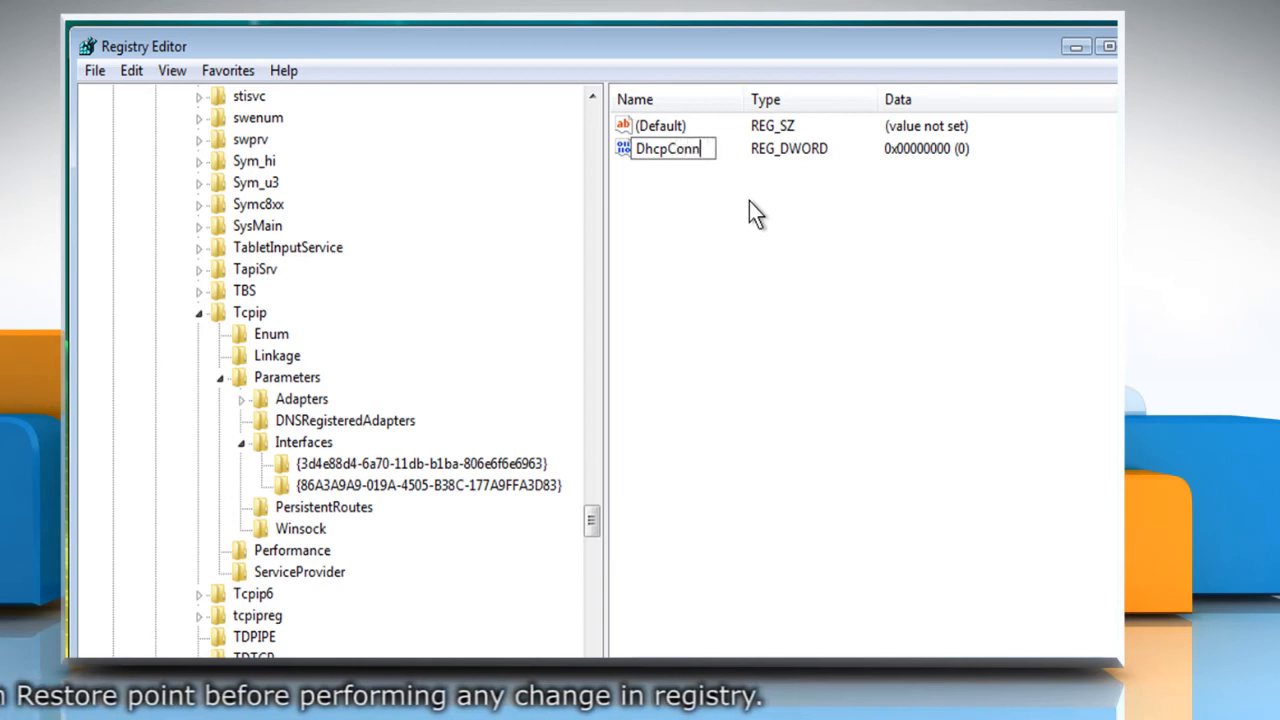
pyautogui.write('EnableBcast')
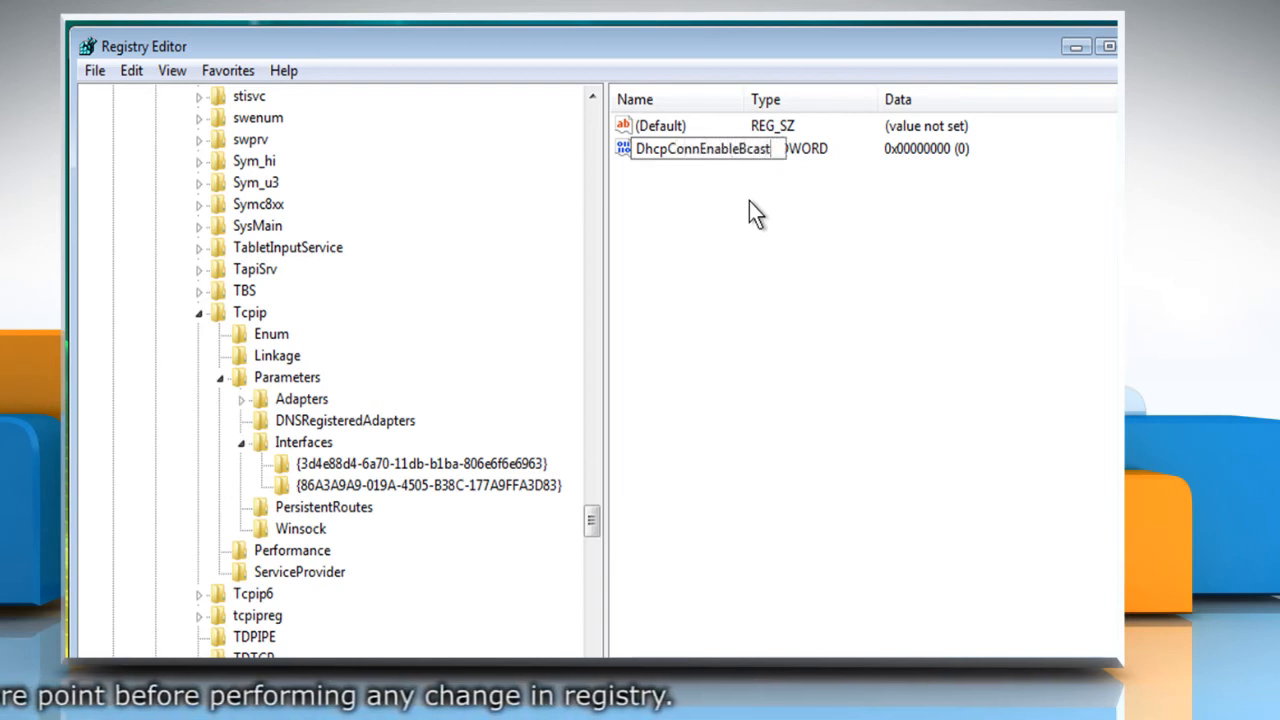
pyautogui.write('FlagToggle')
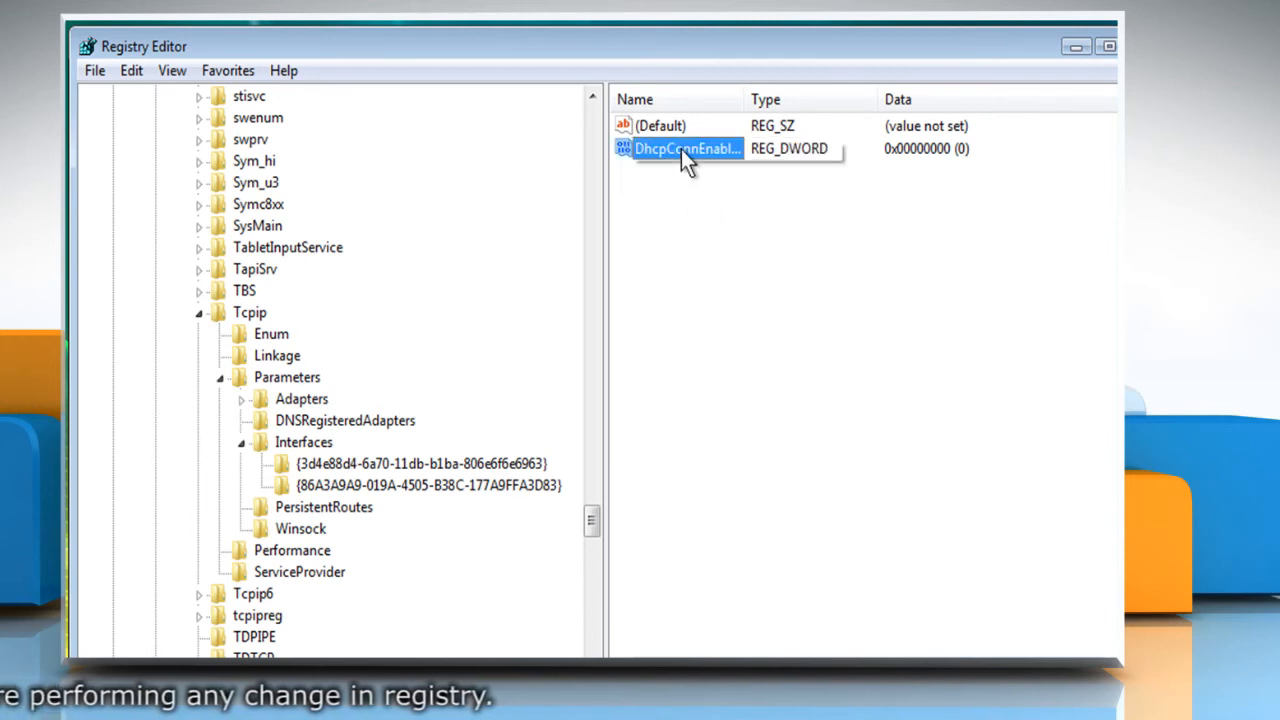
# Step: Modify DhcpConnEnableBcastFlagToggle to value data 1, confirm, and close Registry Editor
pyautogui.rightClick(688, 148)
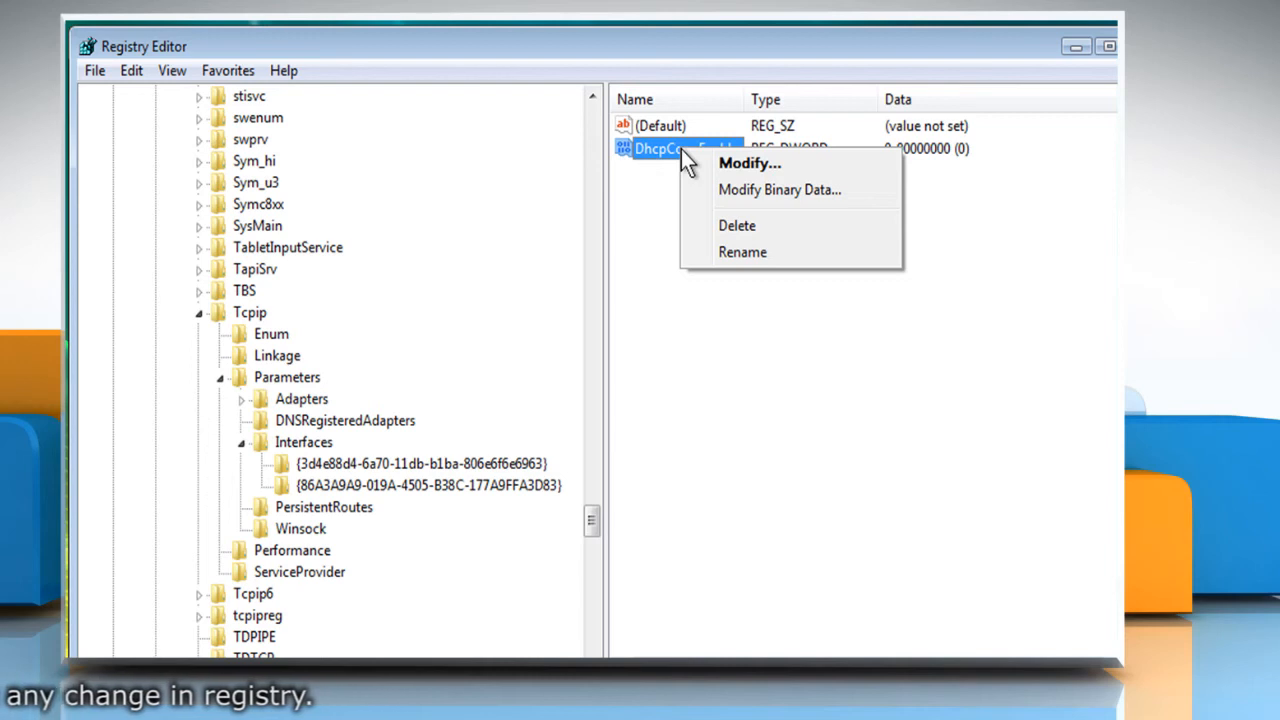
pyautogui.moveTo(736, 172)
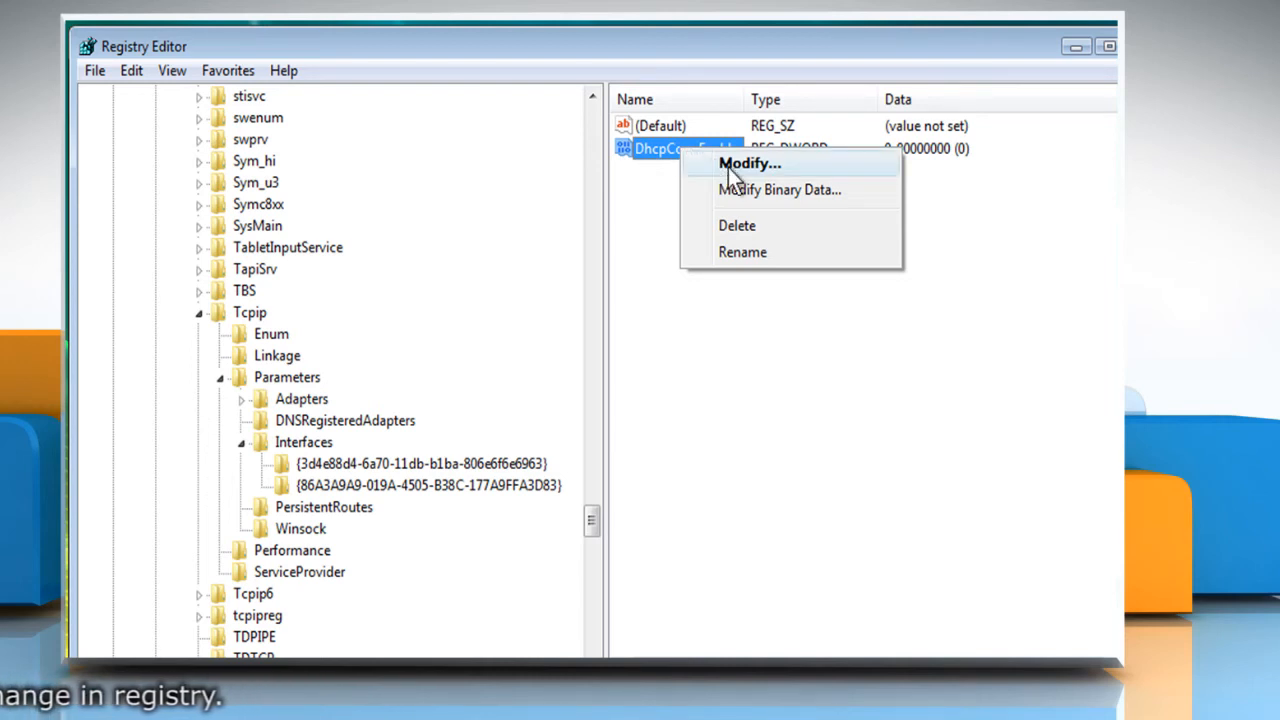
pyautogui.click(750, 164)
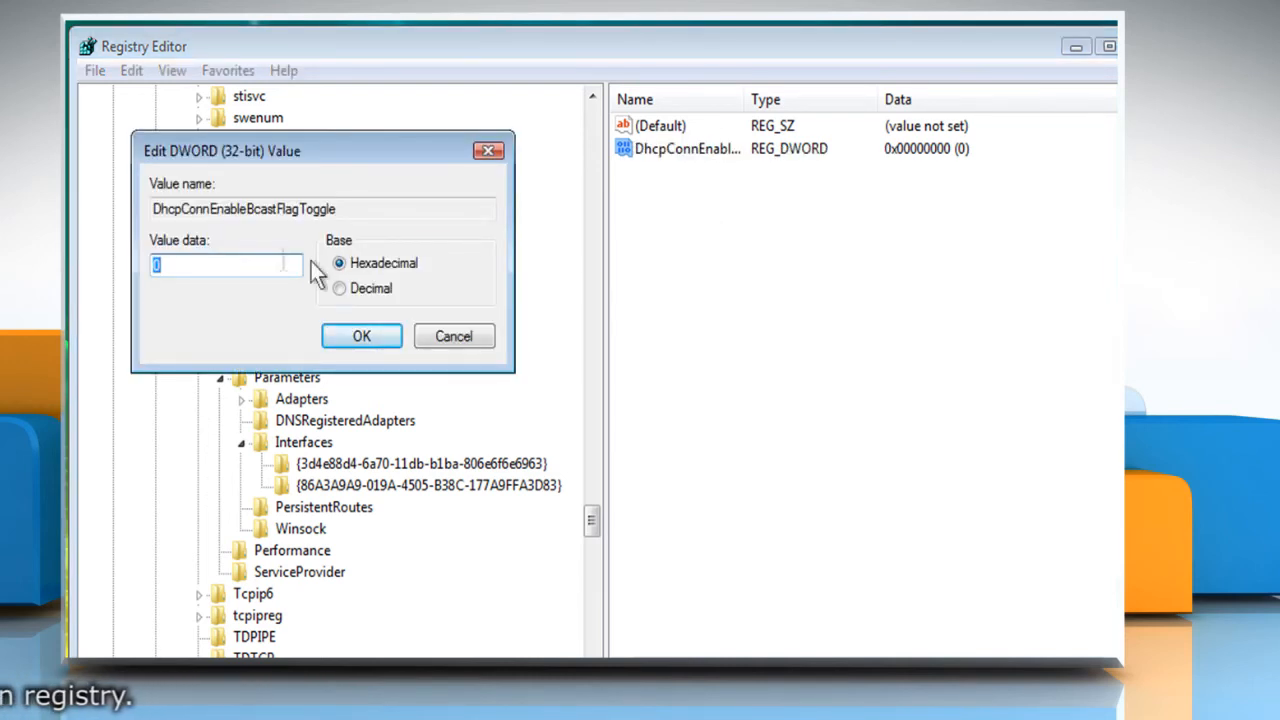
pyautogui.write('1')
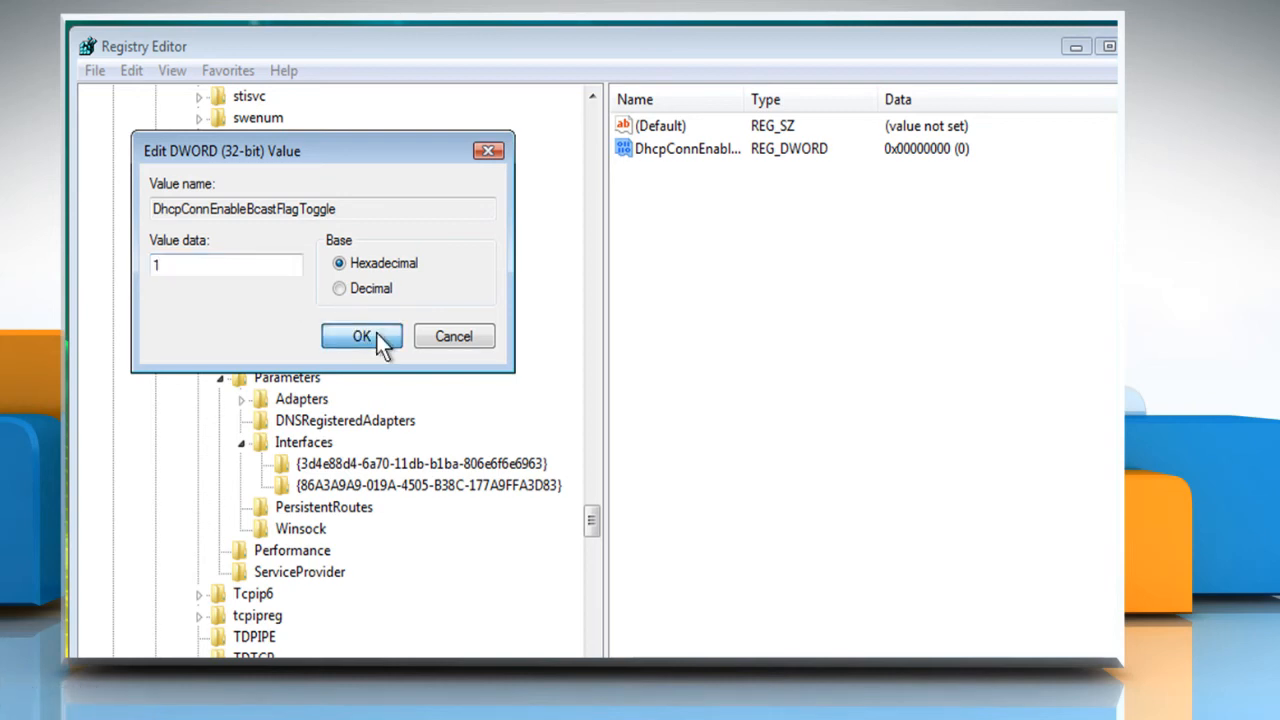
pyautogui.click(362, 336)
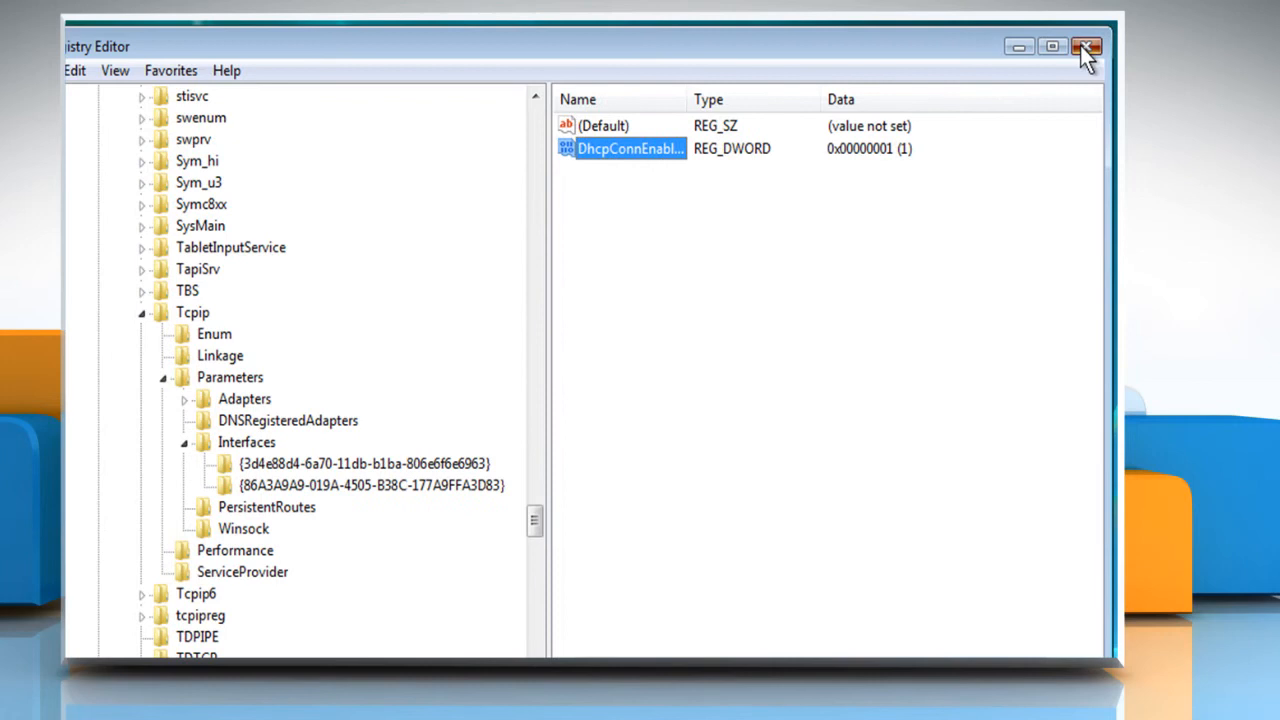
pyautogui.click(1086, 48)
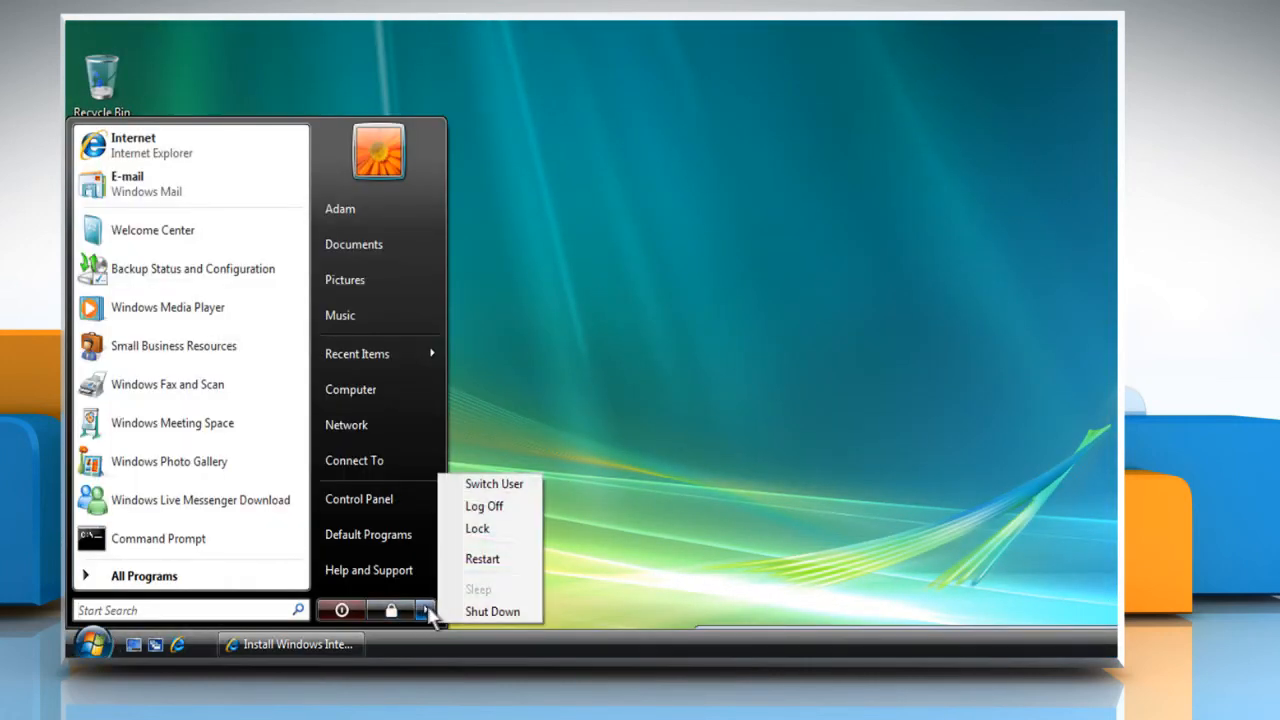
pyautogui.moveTo(484, 560)
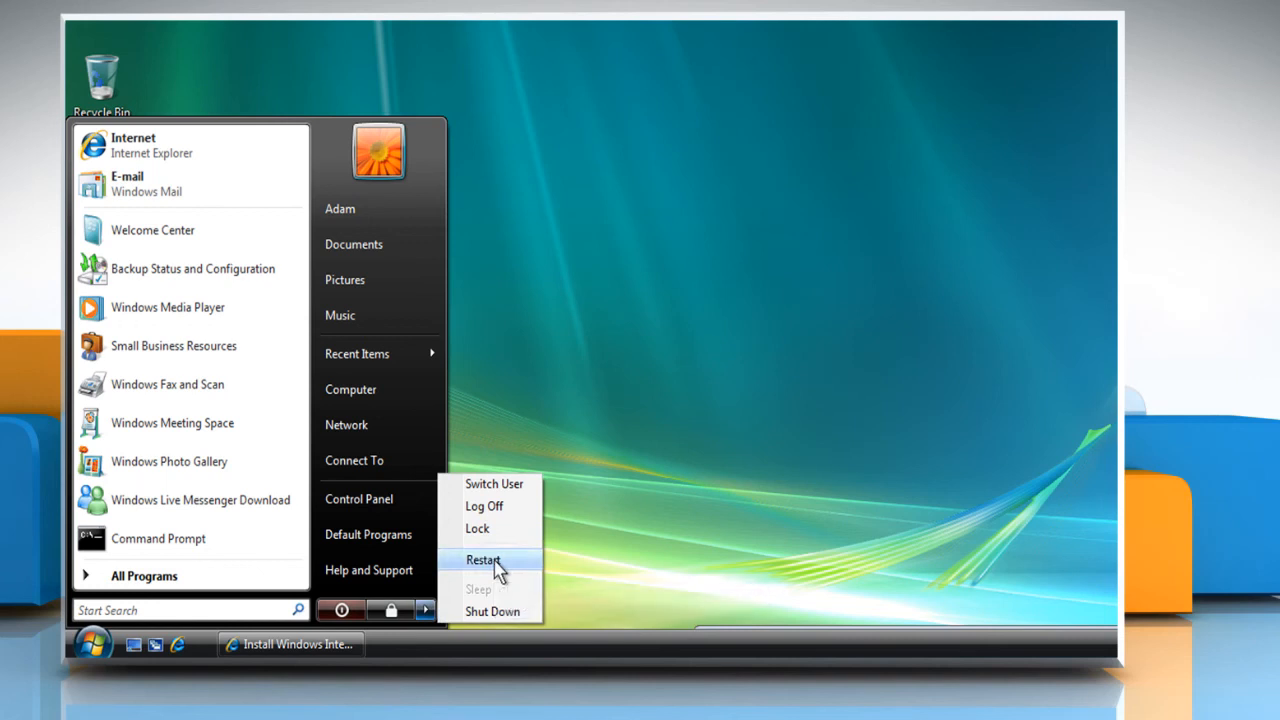